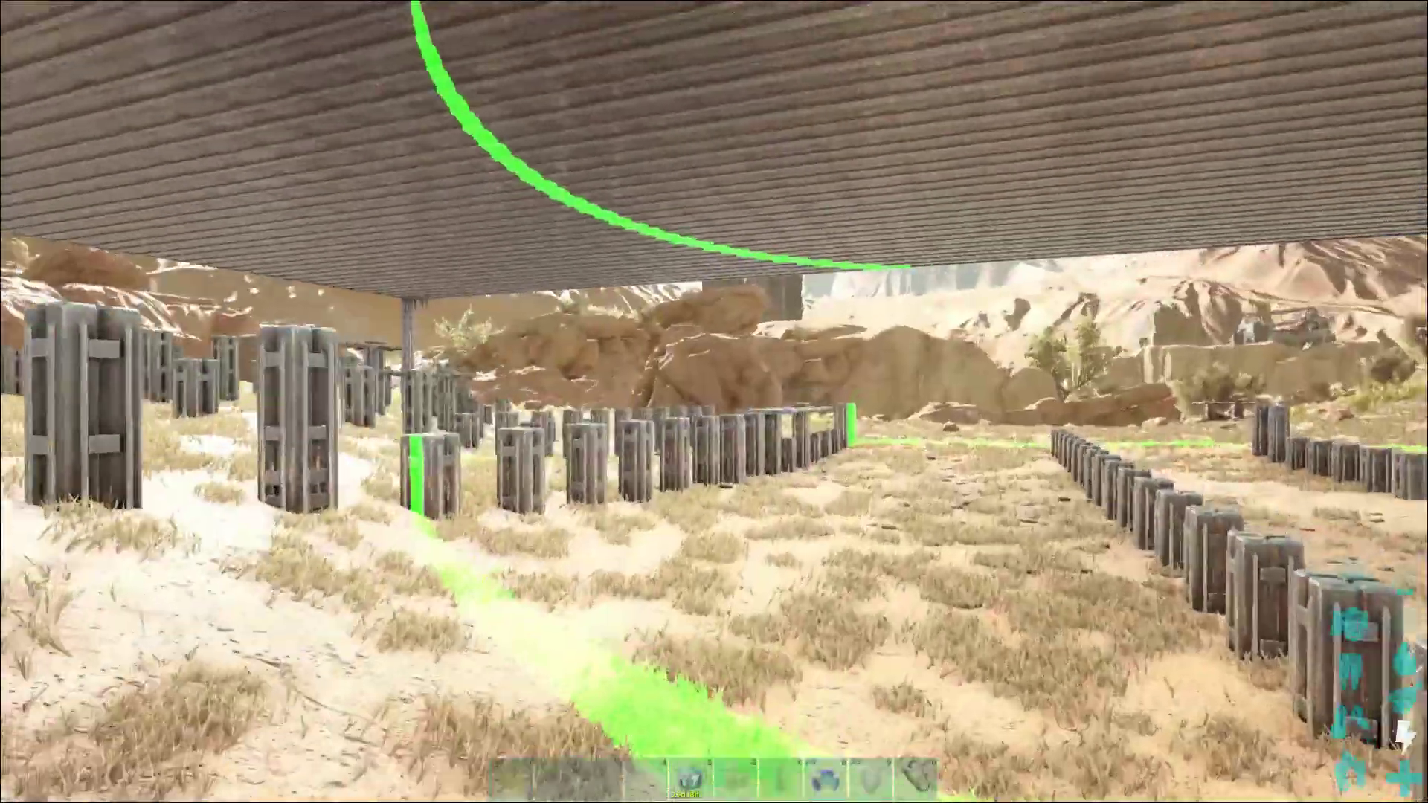
{"action": "mouse_move", "coordinate": [714, 401]}
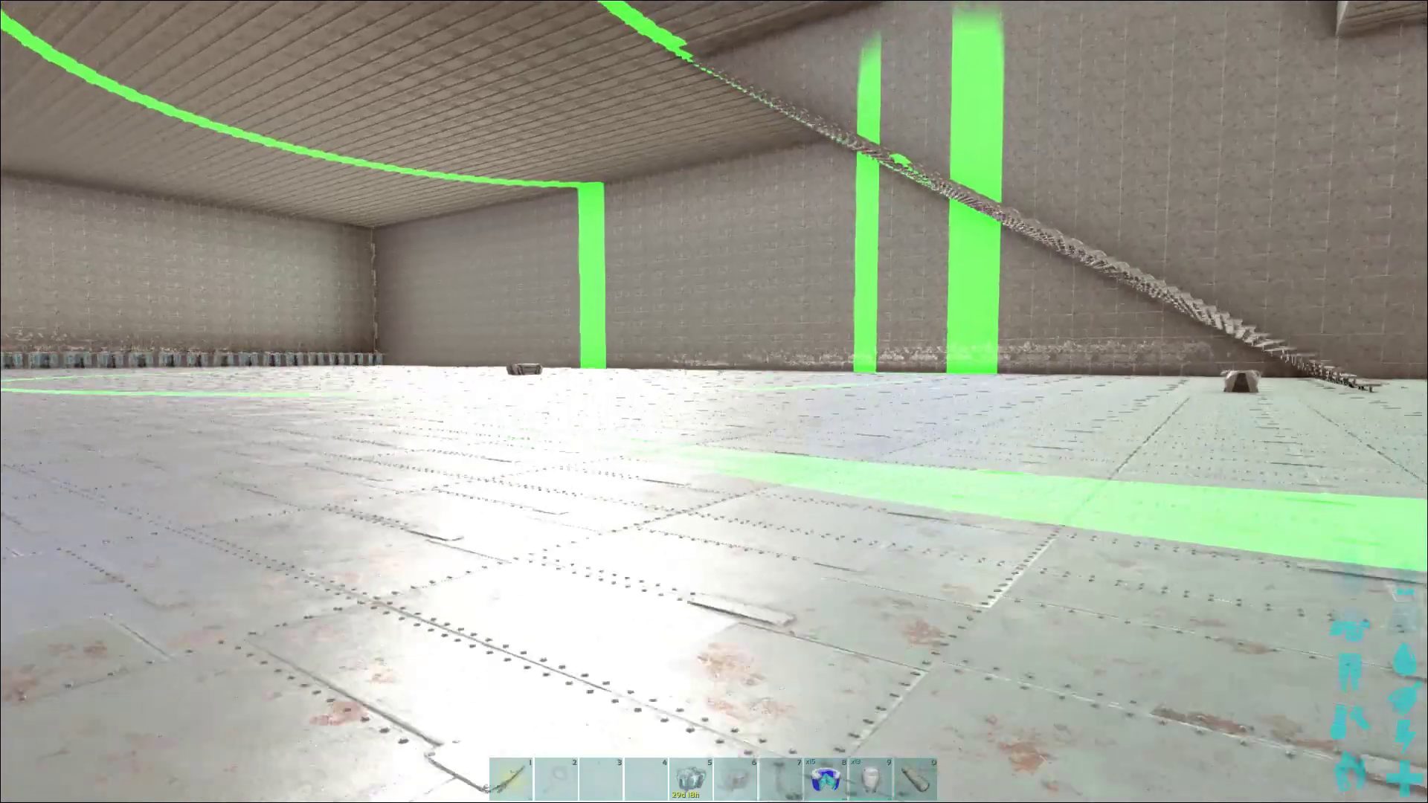
{"action": "mouse_move", "coordinate": [713, 401]}
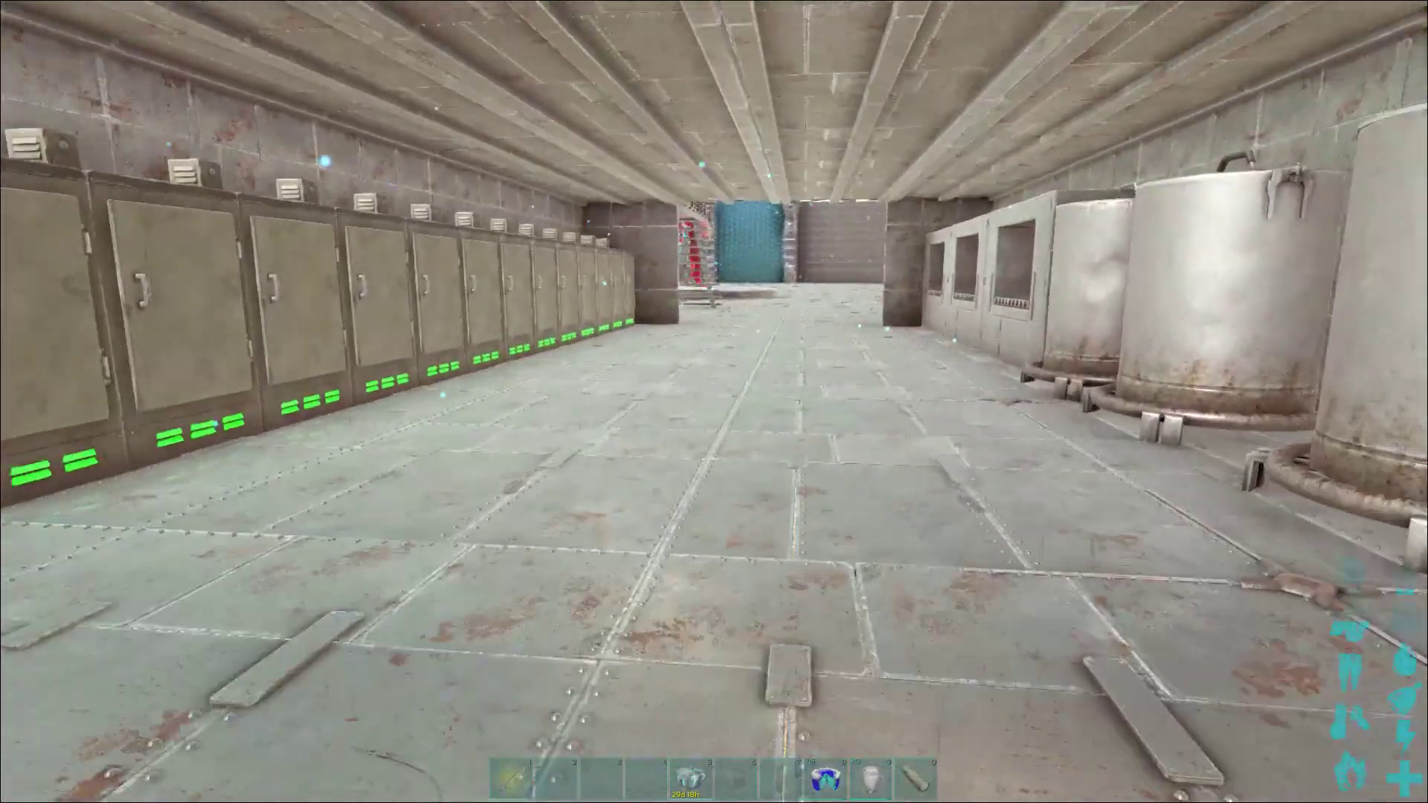
{"action": "mouse_move", "coordinate": [713, 402]}
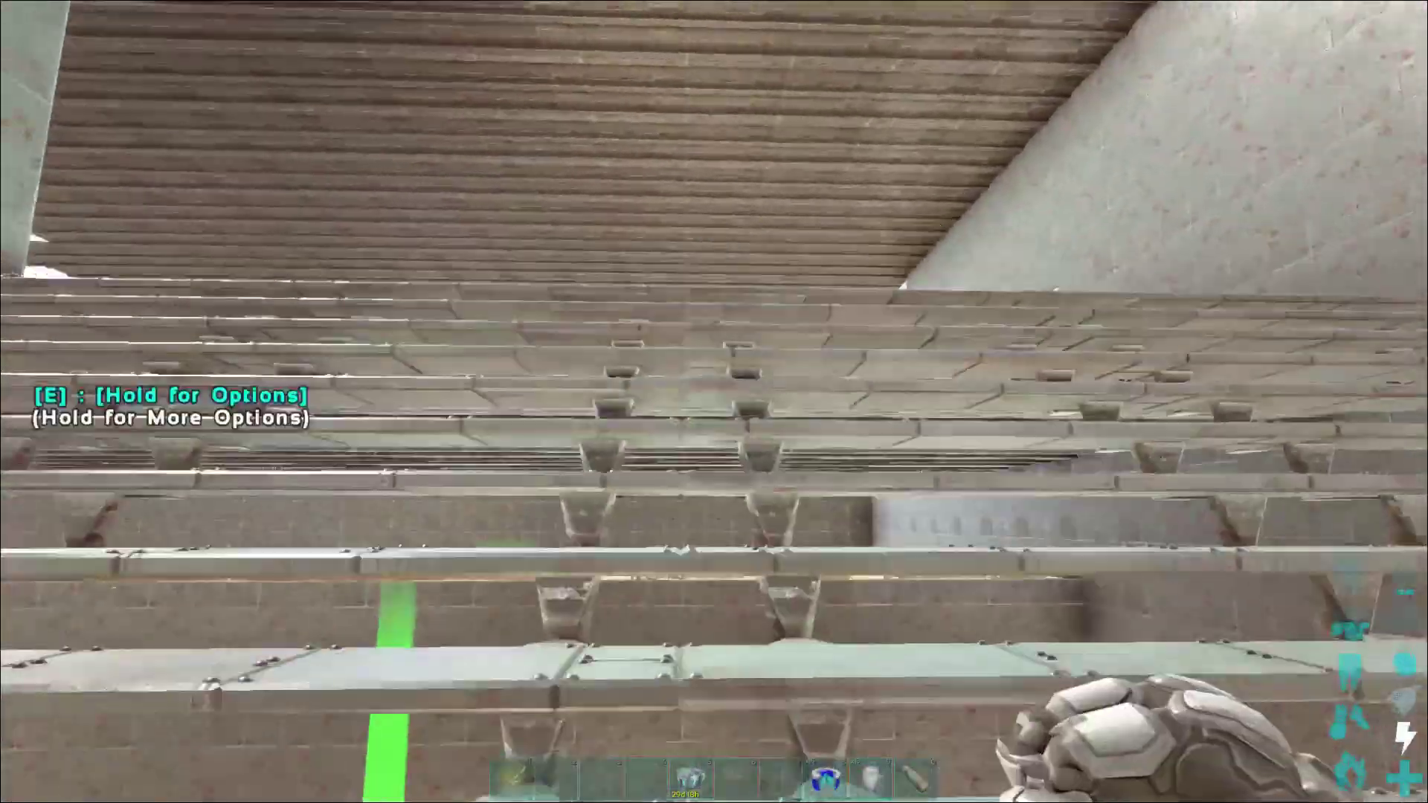
{"action": "mouse_move", "coordinate": [713, 402]}
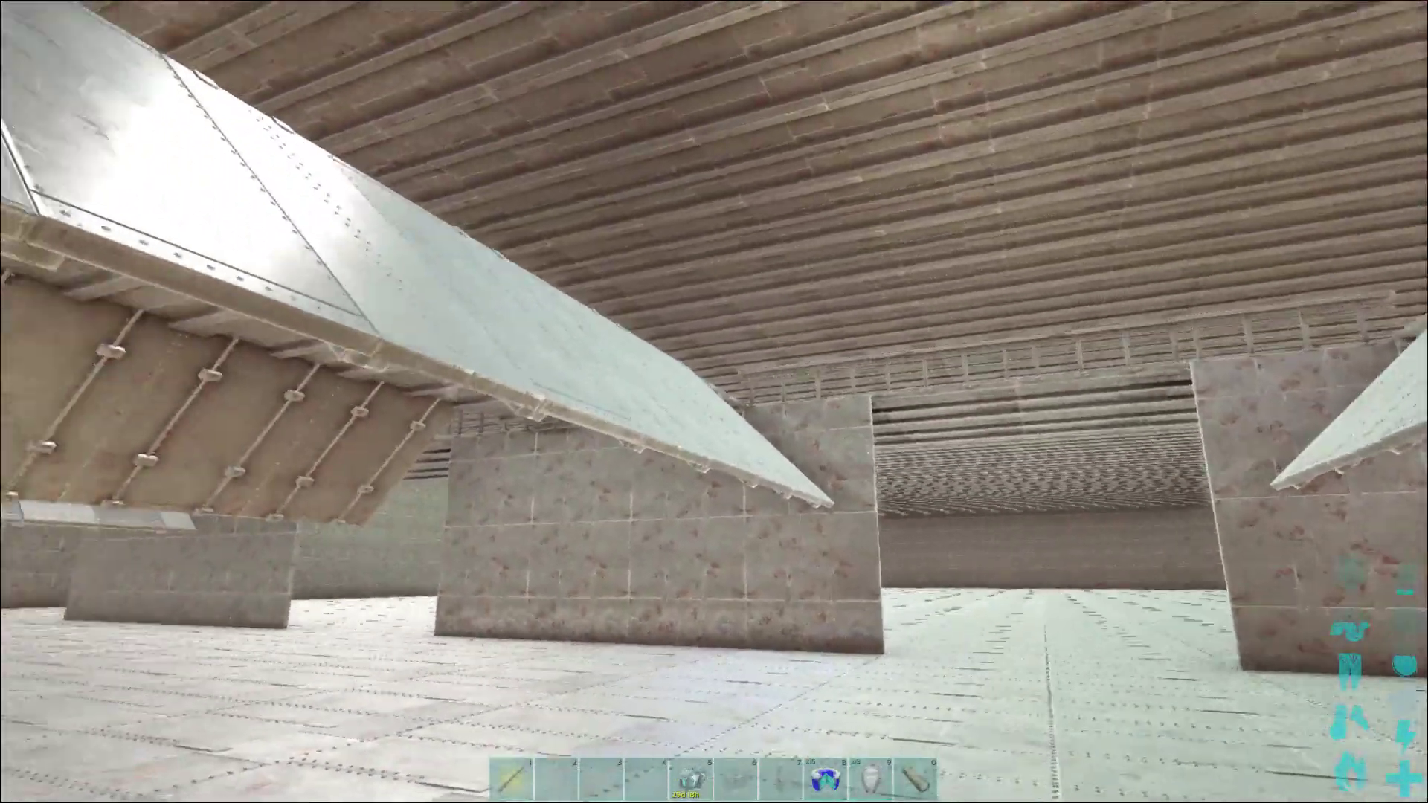
{"action": "mouse_move", "coordinate": [713, 402]}
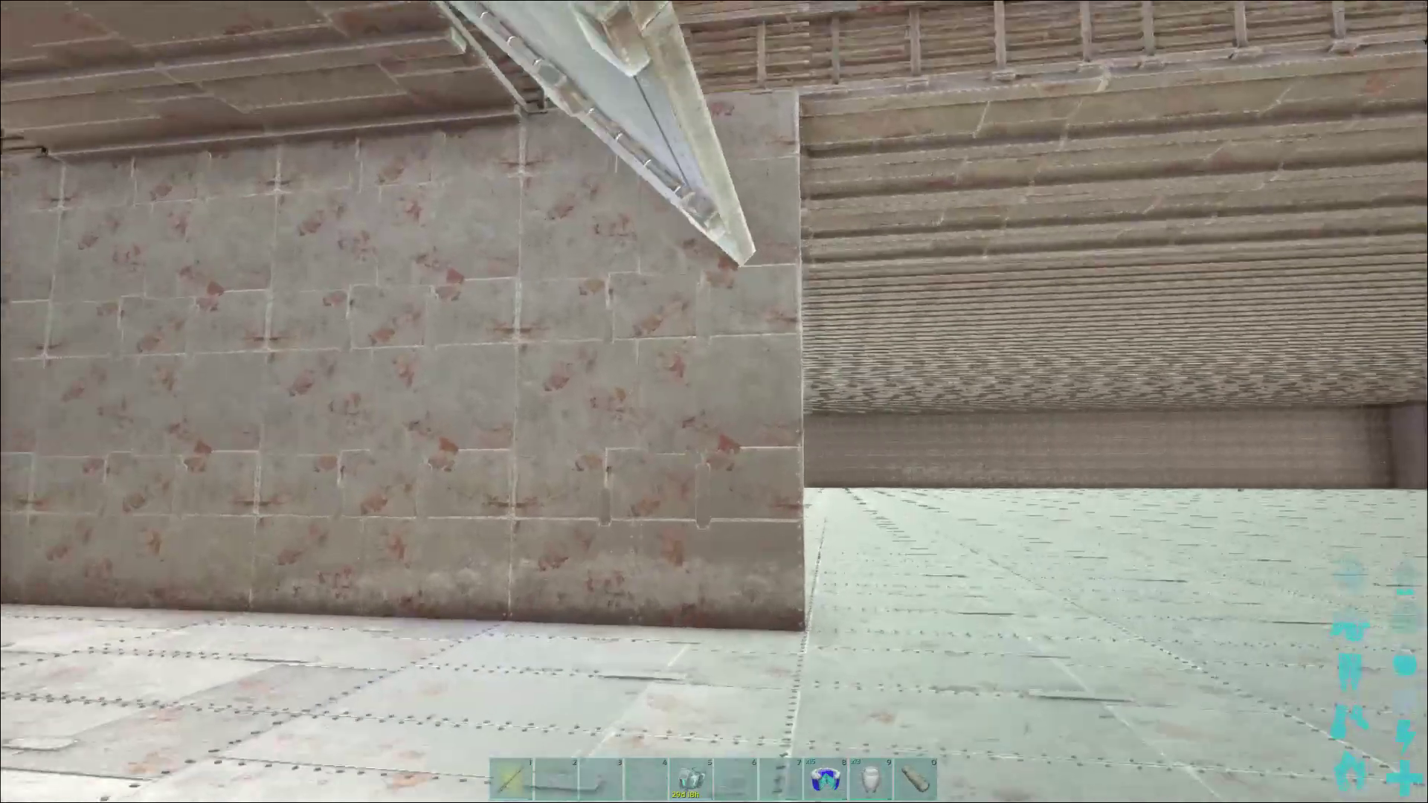
{"action": "mouse_move", "coordinate": [714, 401]}
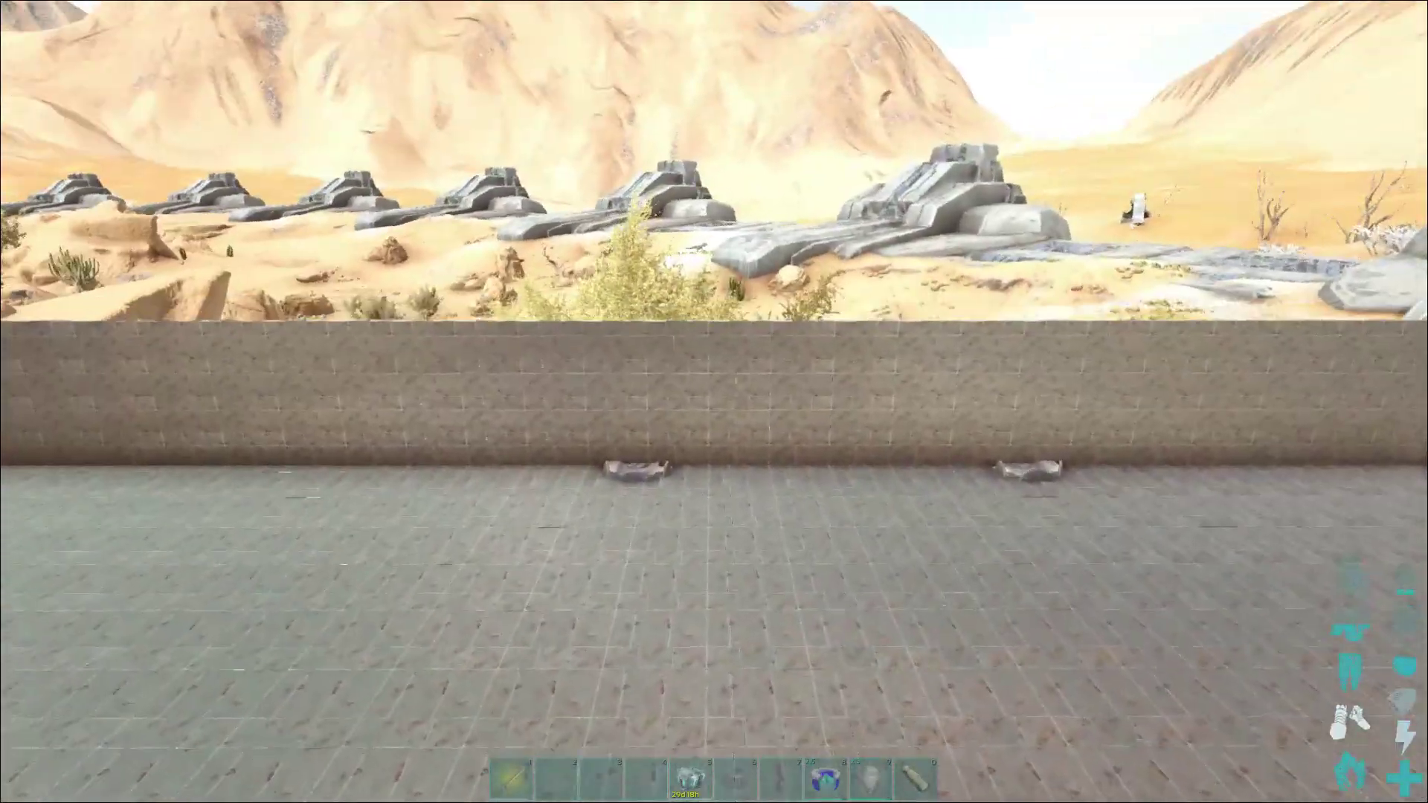
{"action": "mouse_move", "coordinate": [714, 401]}
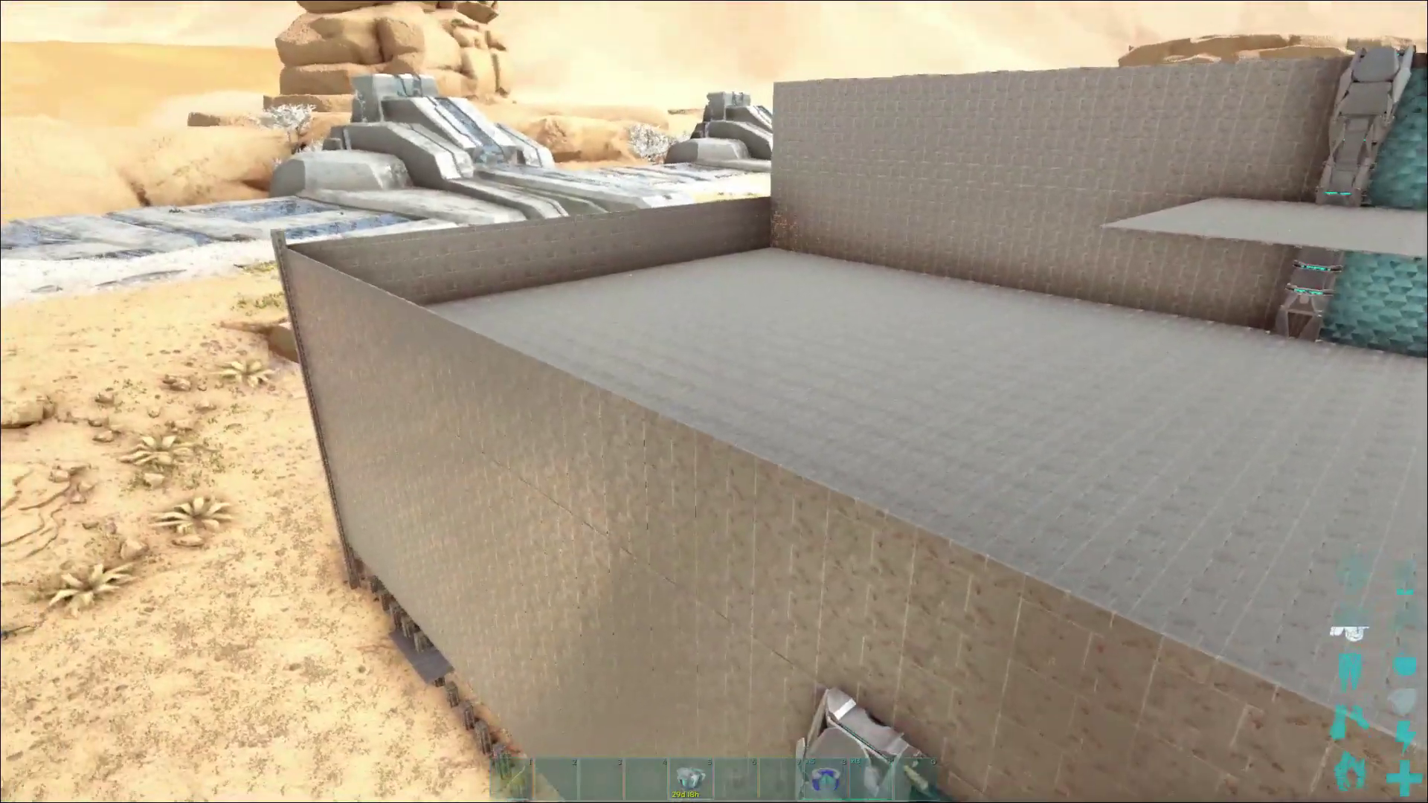
{"action": "mouse_move", "coordinate": [713, 402]}
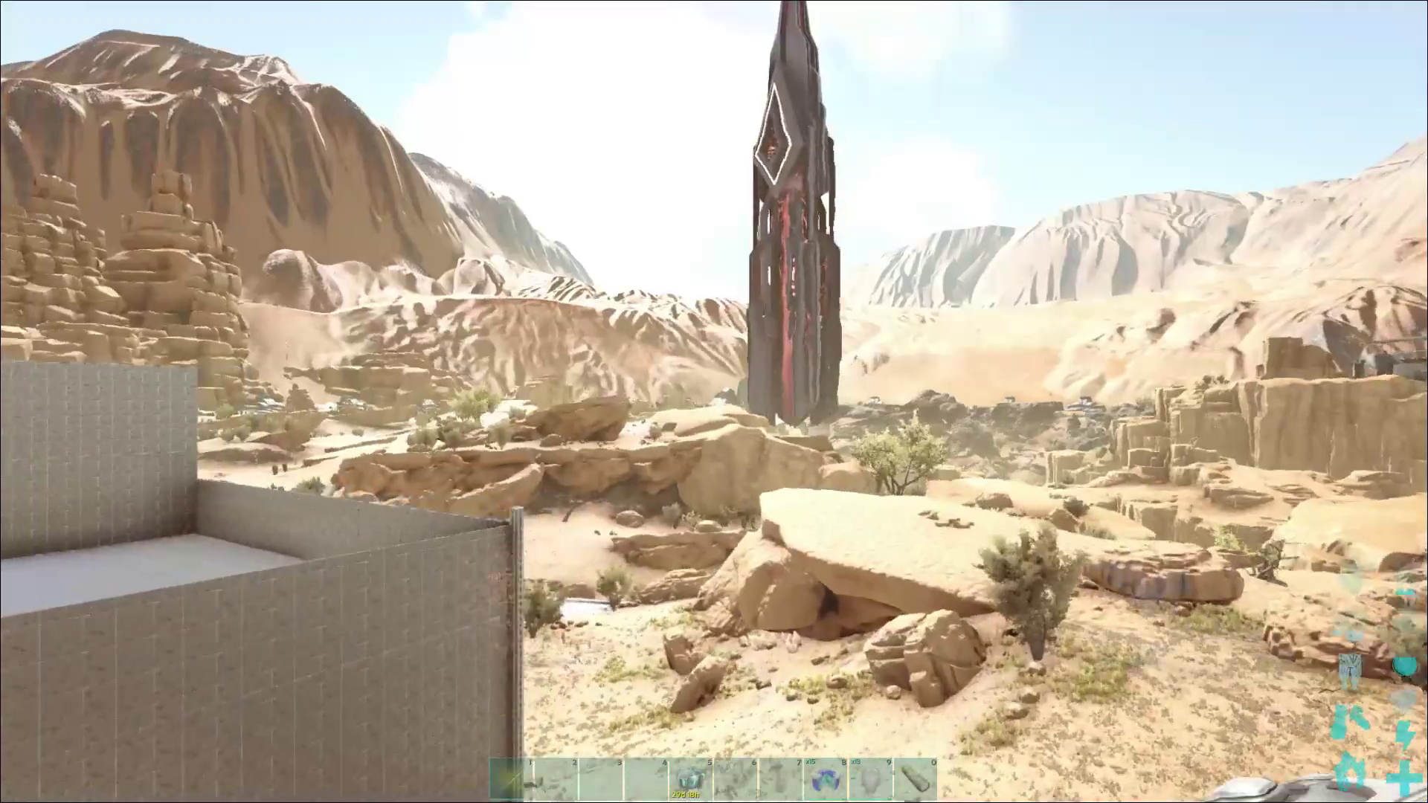
{"action": "mouse_move", "coordinate": [714, 401]}
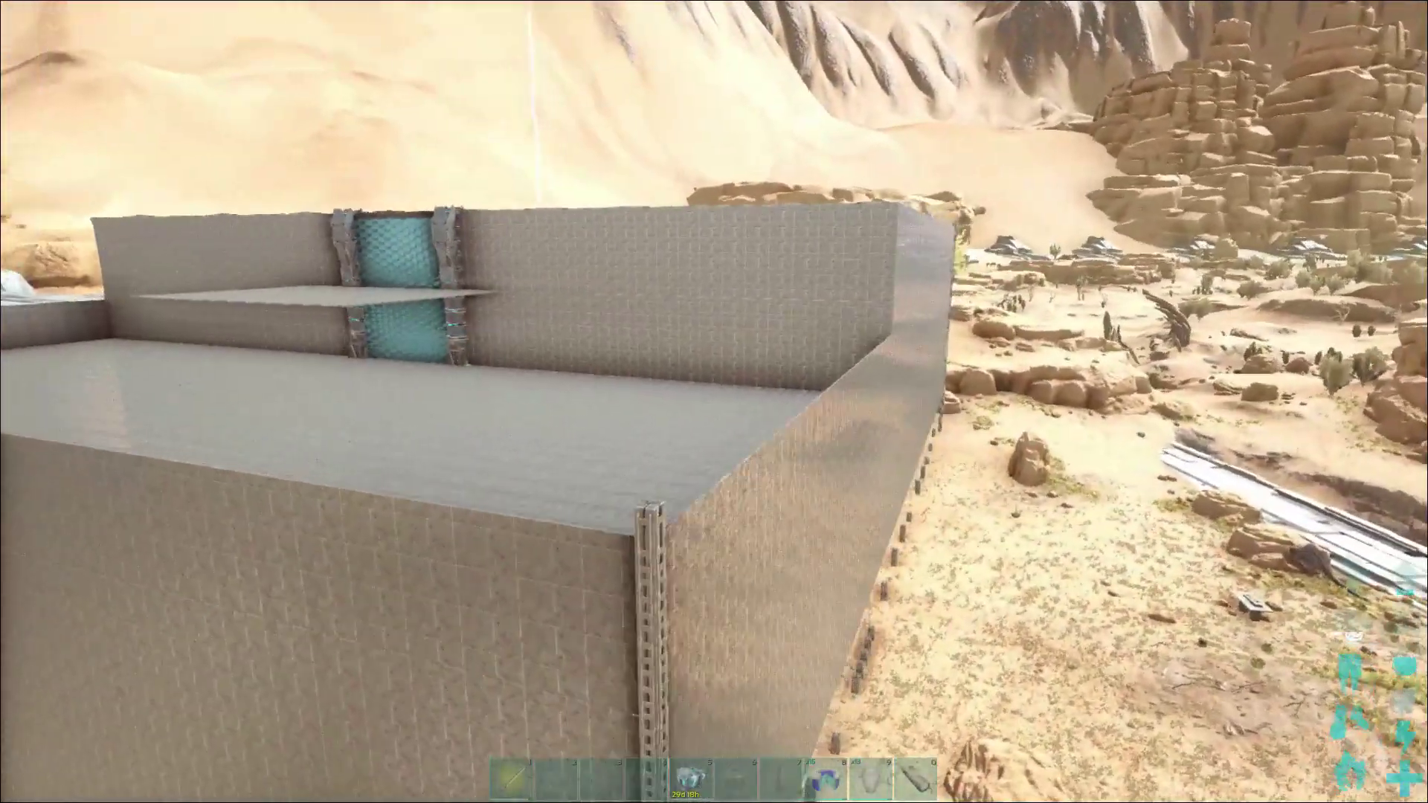